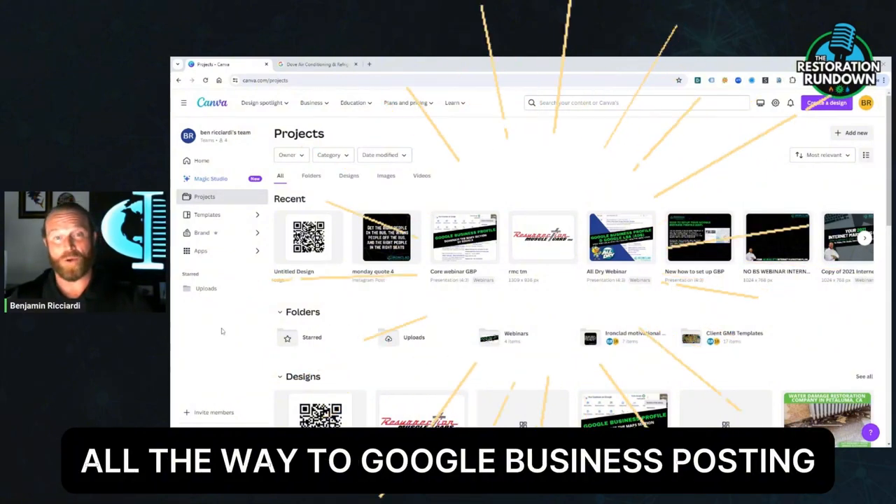
{"action": "mouse_move", "coordinate": [254, 310]}
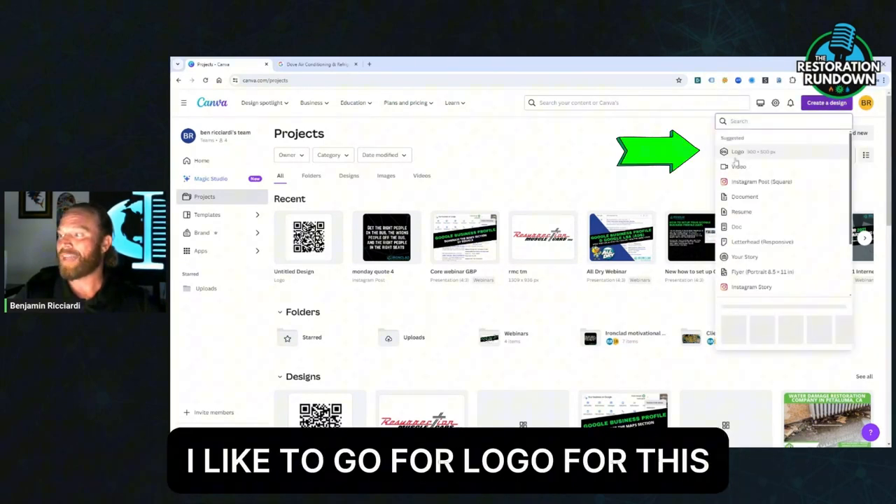
Start a blank Logo design (500 × 500 px) from the Create a design list.
{"action": "left_click", "coordinate": [734, 151]}
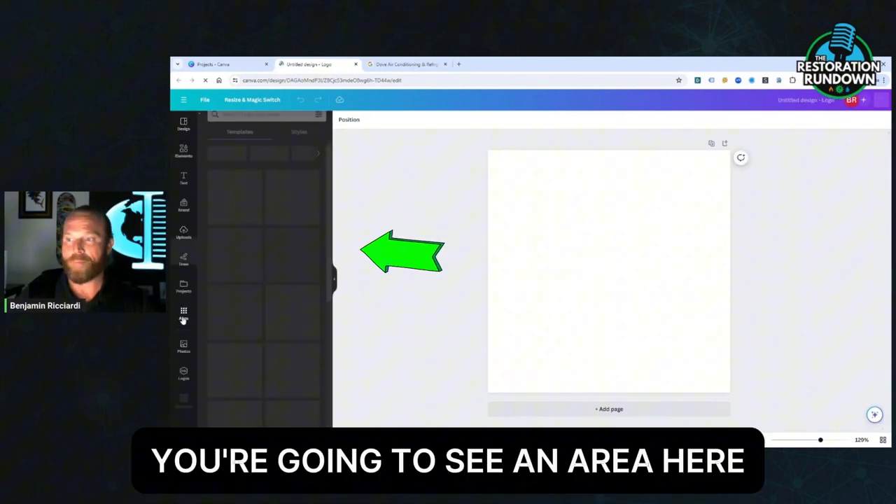
Find and launch the QR Code app from Canva's Apps panel by searching 'qr code'.
{"action": "left_click", "coordinate": [183, 313]}
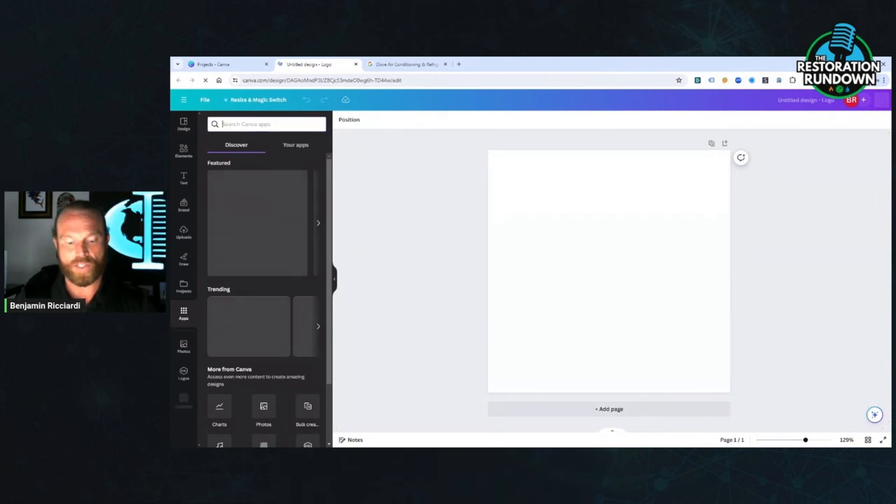
{"action": "type", "text": "qr code"}
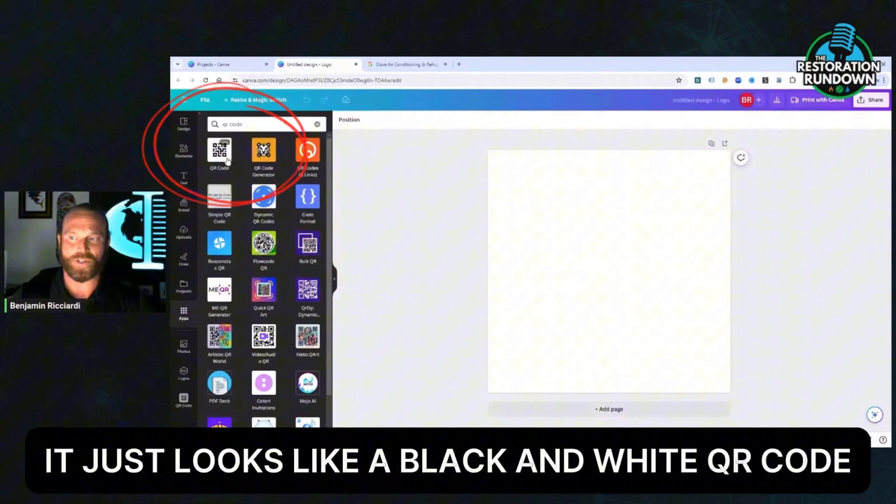
{"action": "left_click", "coordinate": [219, 152]}
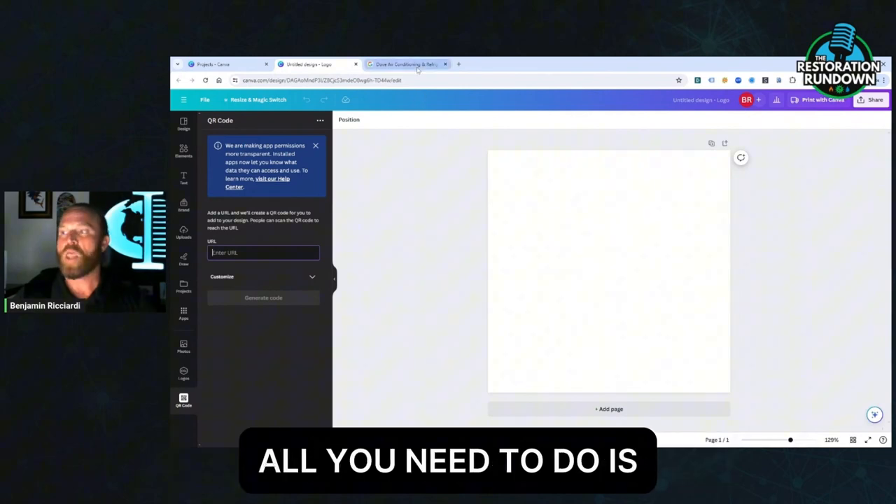
Copy the Business Profile's 'Ask for reviews' link from the Google search results tab.
{"action": "left_click", "coordinate": [406, 64]}
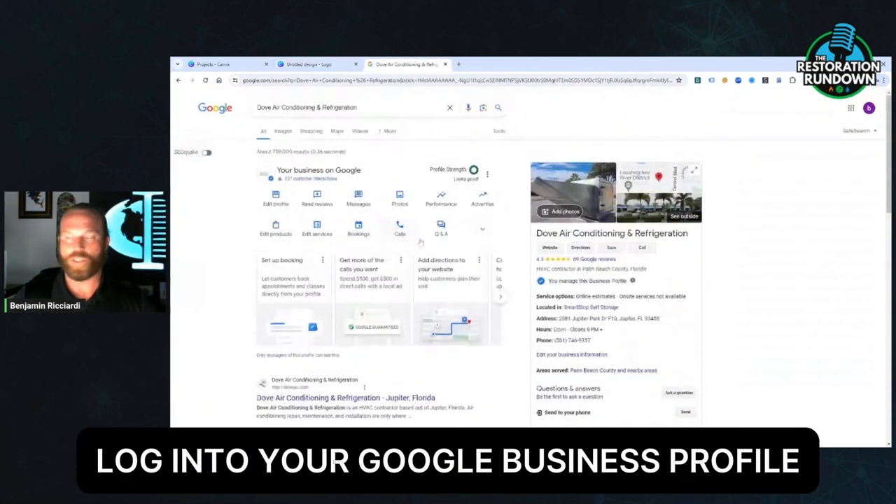
{"action": "scroll", "scroll_direction": "down", "scroll_amount": 3}
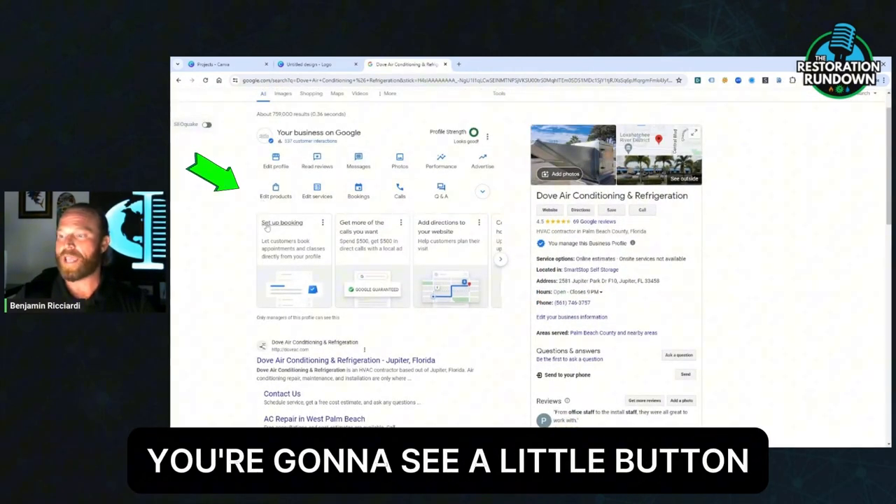
{"action": "left_click", "coordinate": [482, 191]}
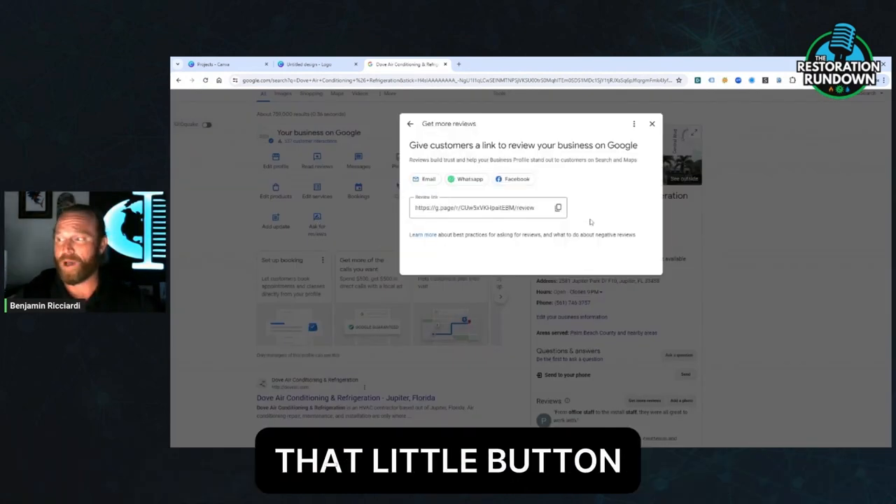
{"action": "left_click", "coordinate": [558, 208]}
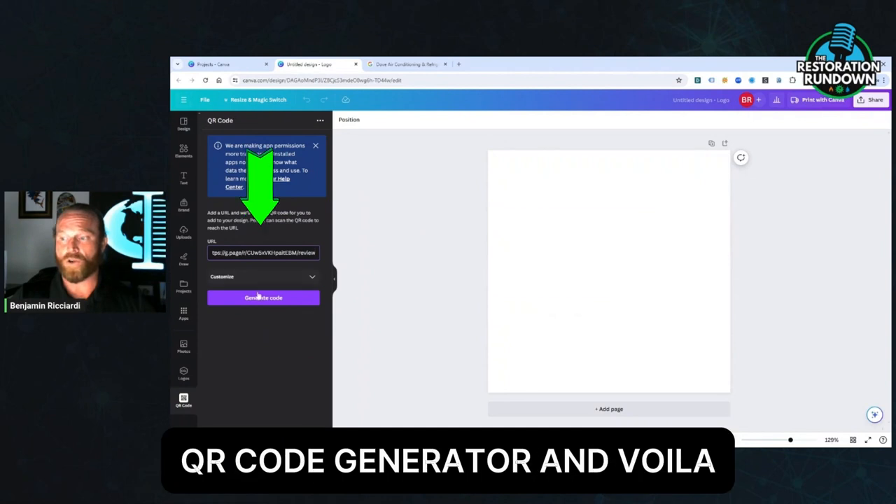
Generate the QR code from the pasted review URL and select it on the logo canvas.
{"action": "left_click", "coordinate": [263, 297]}
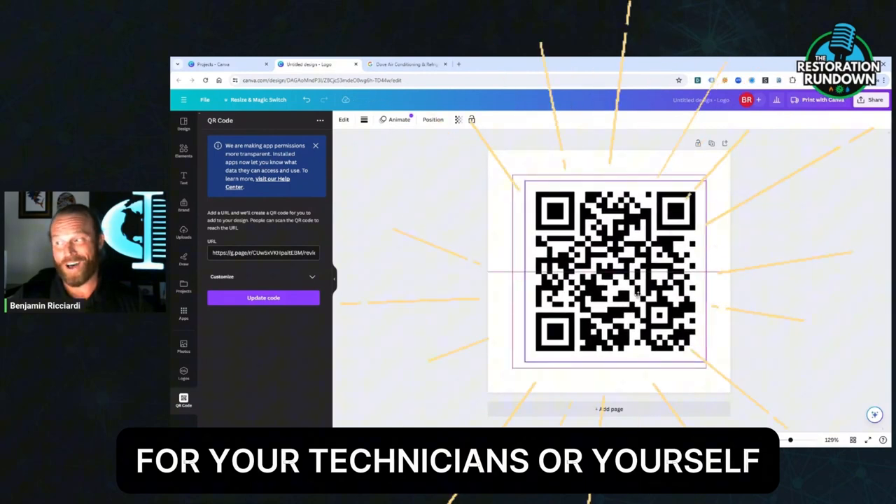
{"action": "left_click", "coordinate": [615, 277]}
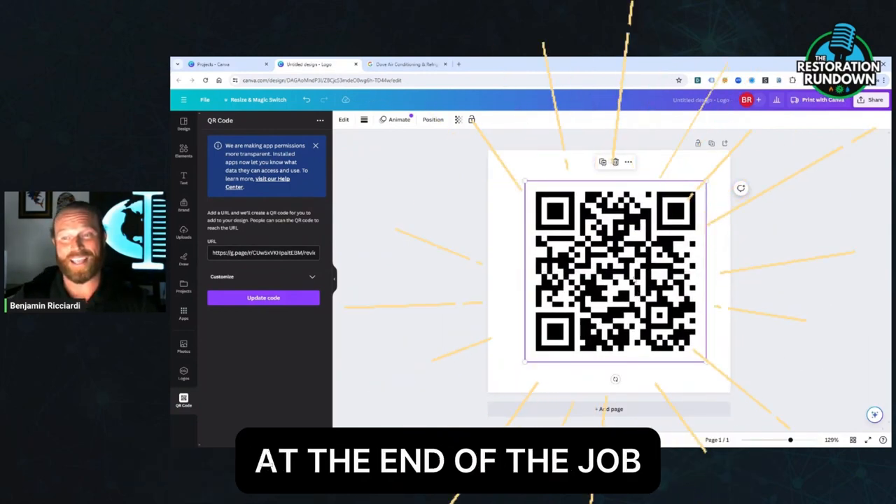